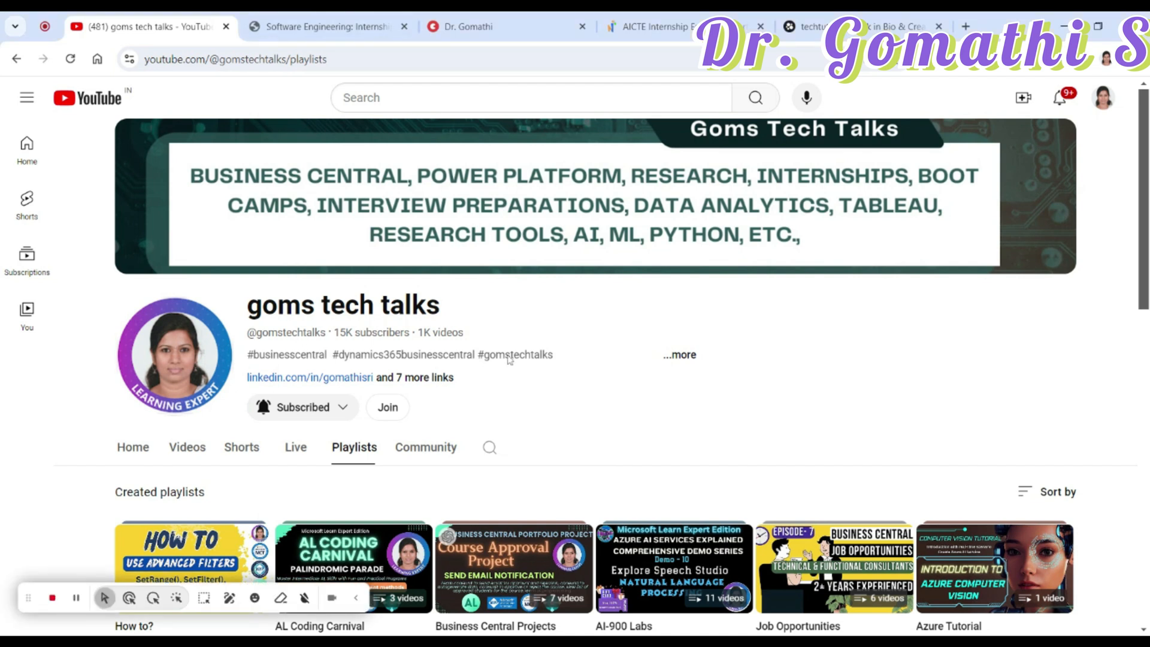
Step: Scroll the channel's created playlists down to the Skill-up playlist card, then go to the Microsoft Careers tab
{"action": "scroll", "scroll_direction": "down", "scroll_amount": 3}
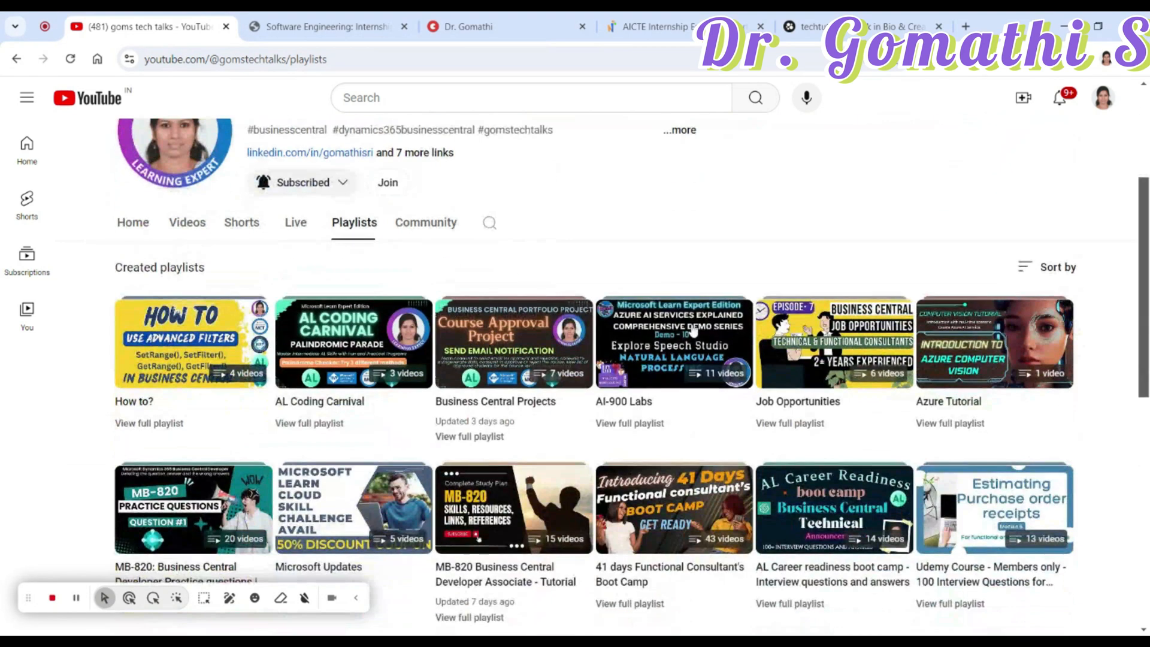
{"action": "scroll", "scroll_direction": "down", "scroll_amount": 3}
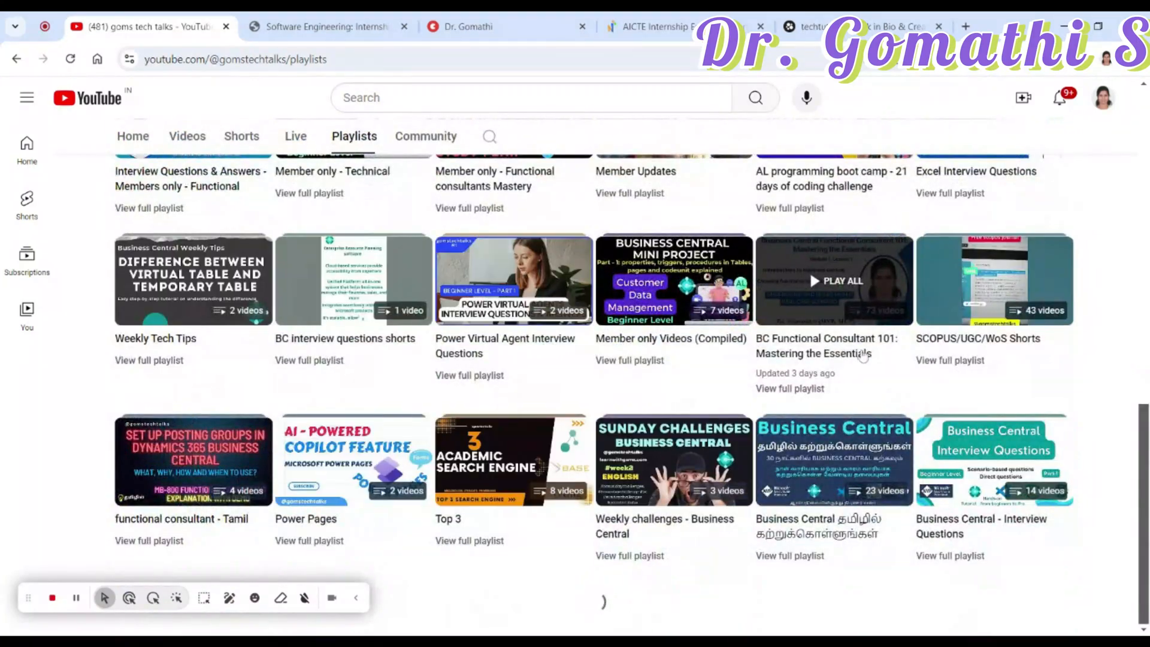
{"action": "scroll", "scroll_direction": "down", "scroll_amount": 3}
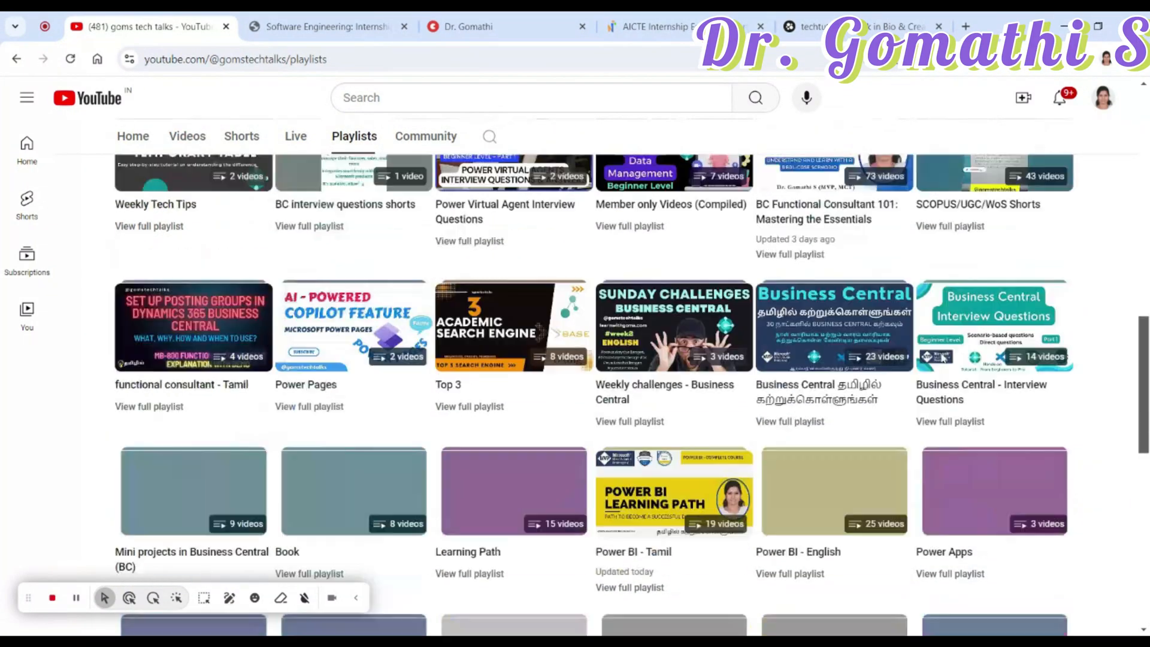
{"action": "scroll", "scroll_direction": "down", "scroll_amount": 3}
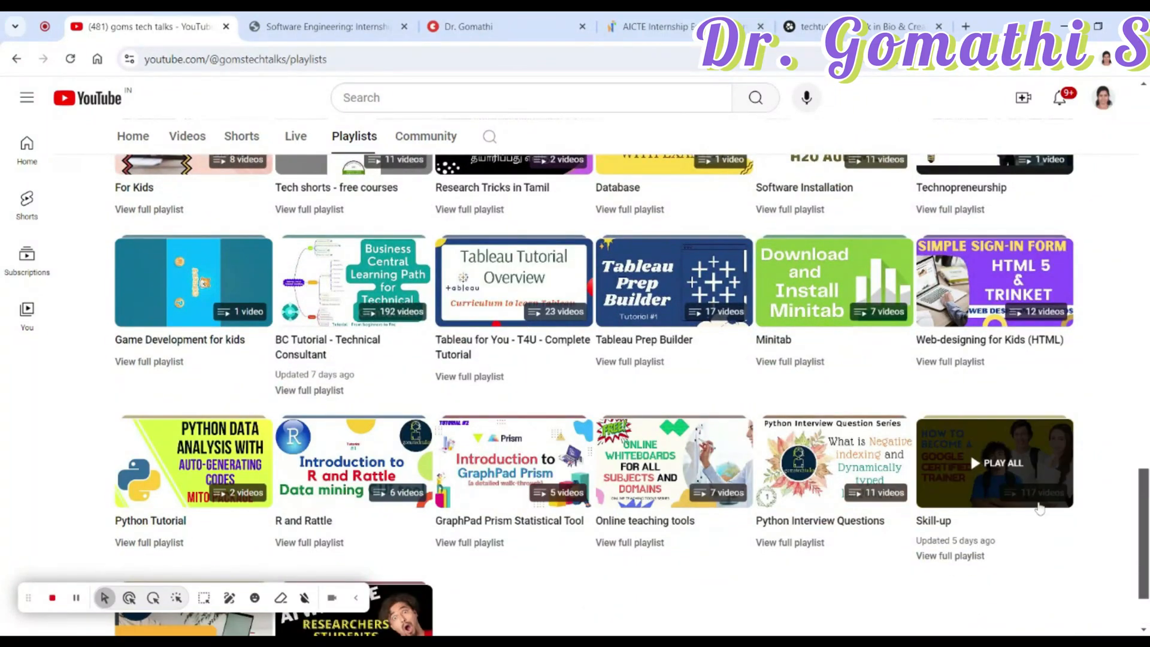
{"action": "mouse_move", "coordinate": [1040, 507]}
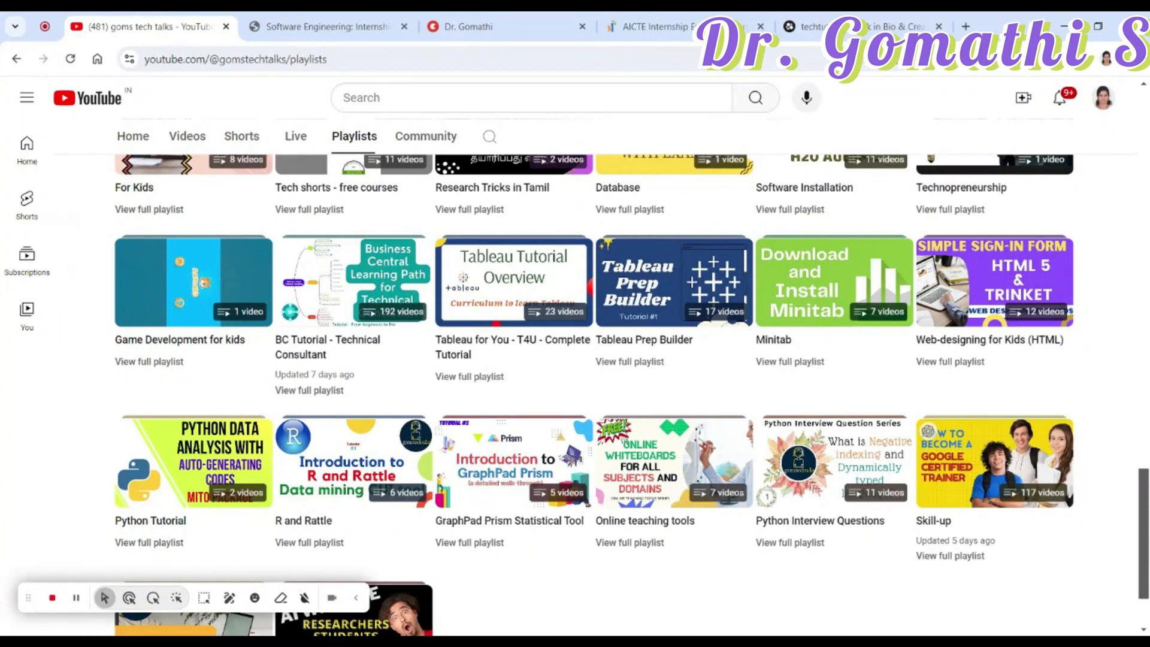
{"action": "mouse_move", "coordinate": [352, 281]}
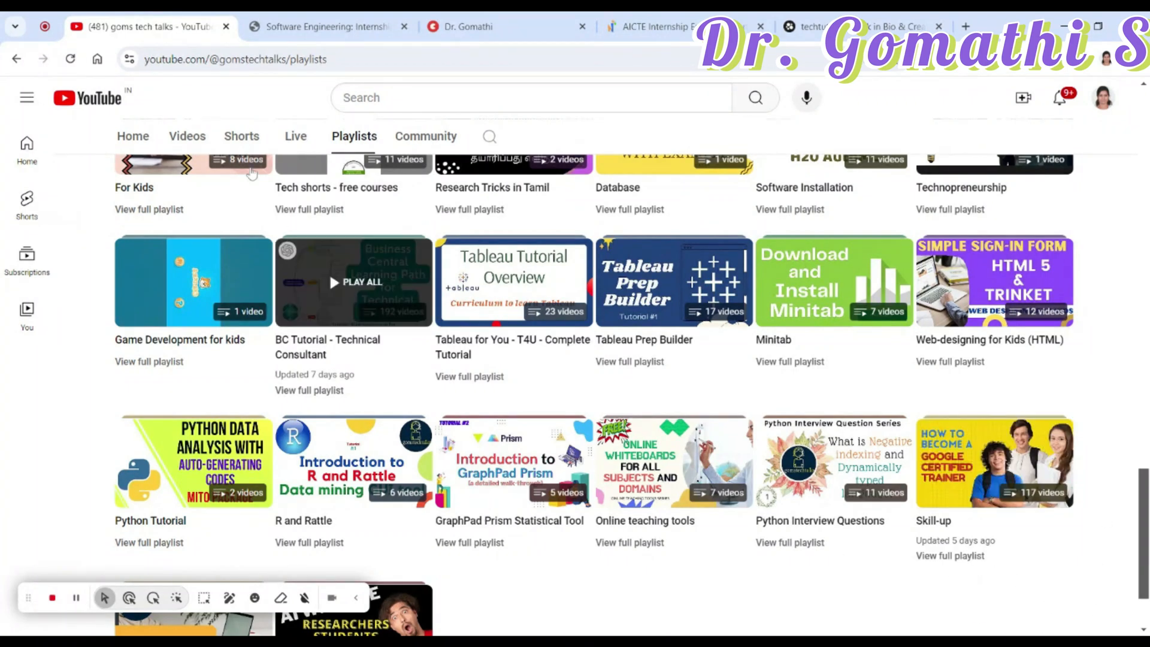
{"action": "left_click", "coordinate": [326, 26]}
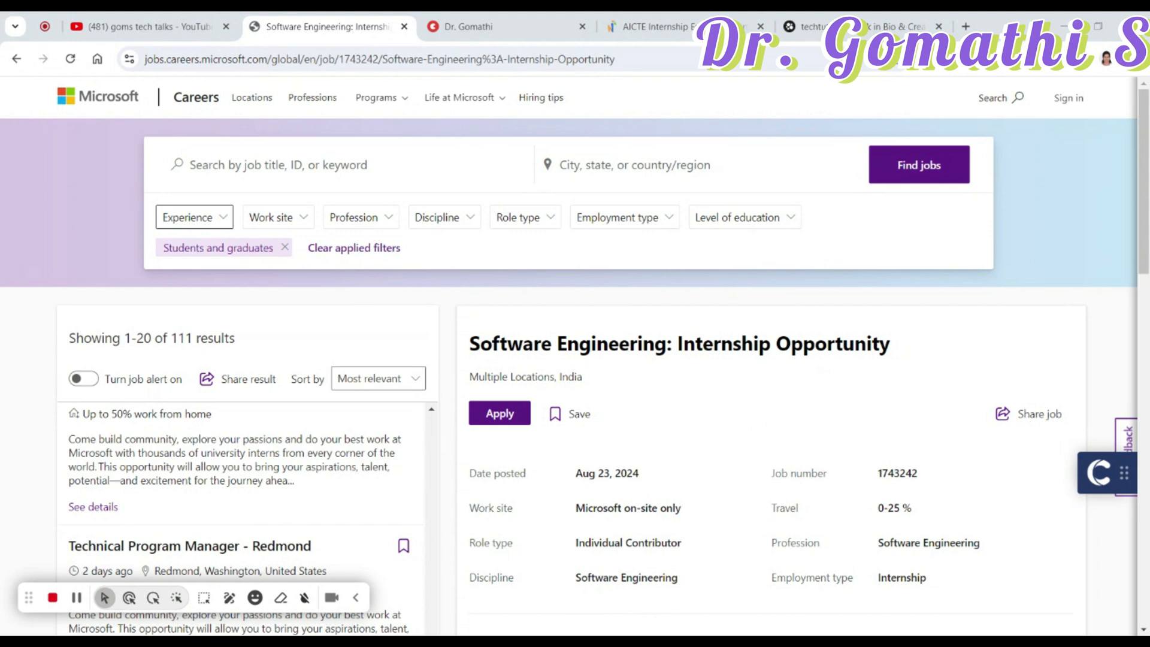
Step: Scroll the Software Engineering internship posting down to its Overview and Qualifications sections
{"action": "scroll", "scroll_direction": "down", "scroll_amount": 3}
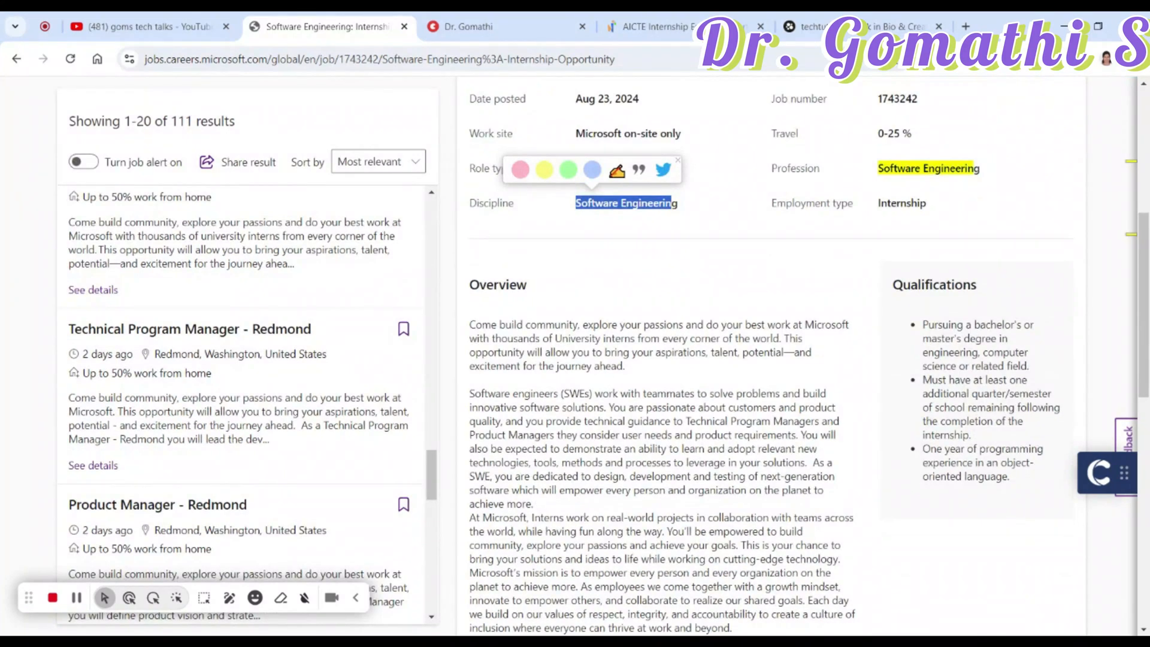
{"action": "scroll", "scroll_direction": "down", "scroll_amount": 3}
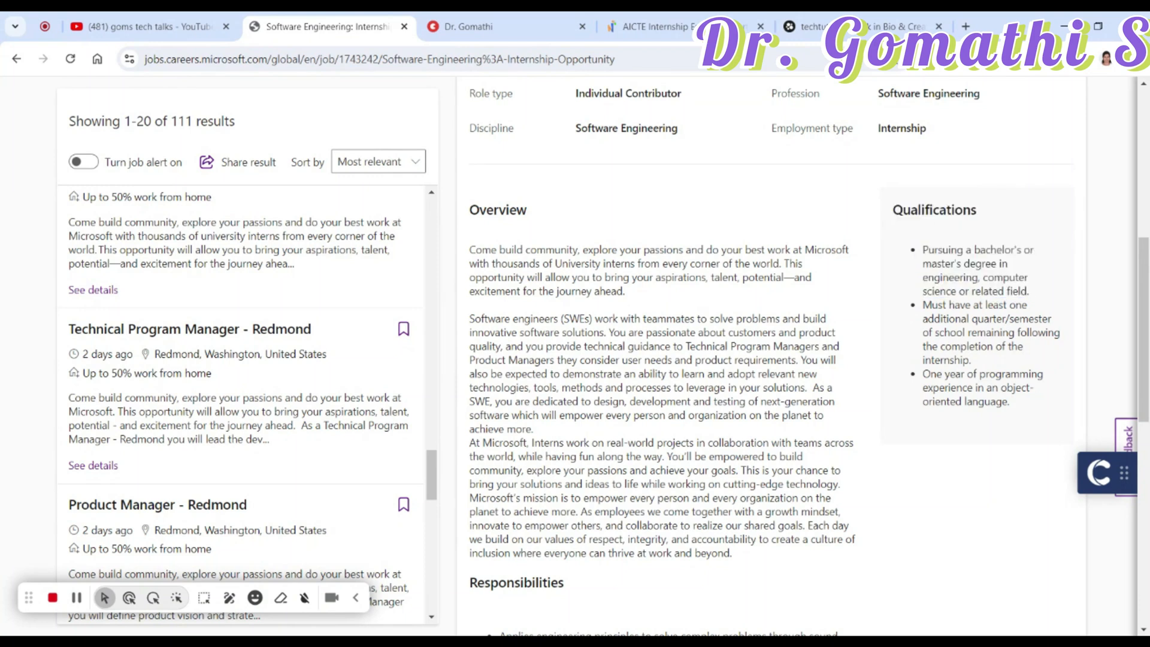
Step: Highlight the remaining-semester and object-oriented programming qualifications, then scroll to Responsibilities
{"action": "double_click", "coordinate": [1006, 277]}
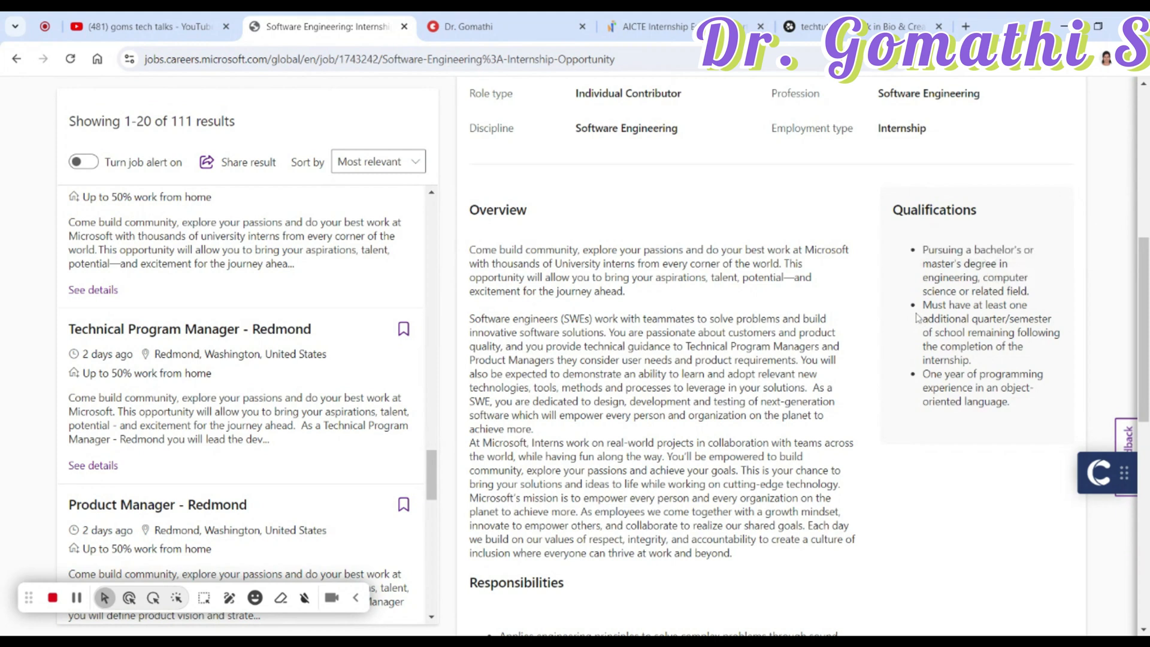
{"action": "left_click_drag", "start_coordinate": [923, 304], "coordinate": [1051, 318]}
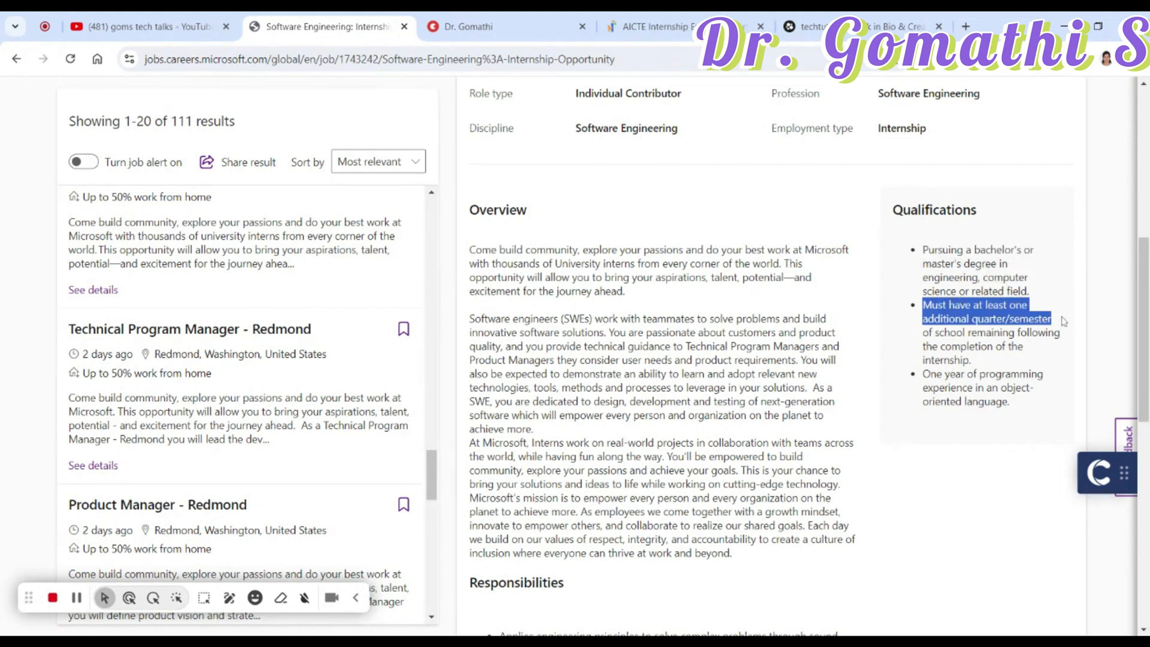
{"action": "left_click_drag", "start_coordinate": [1051, 318], "coordinate": [1064, 331]}
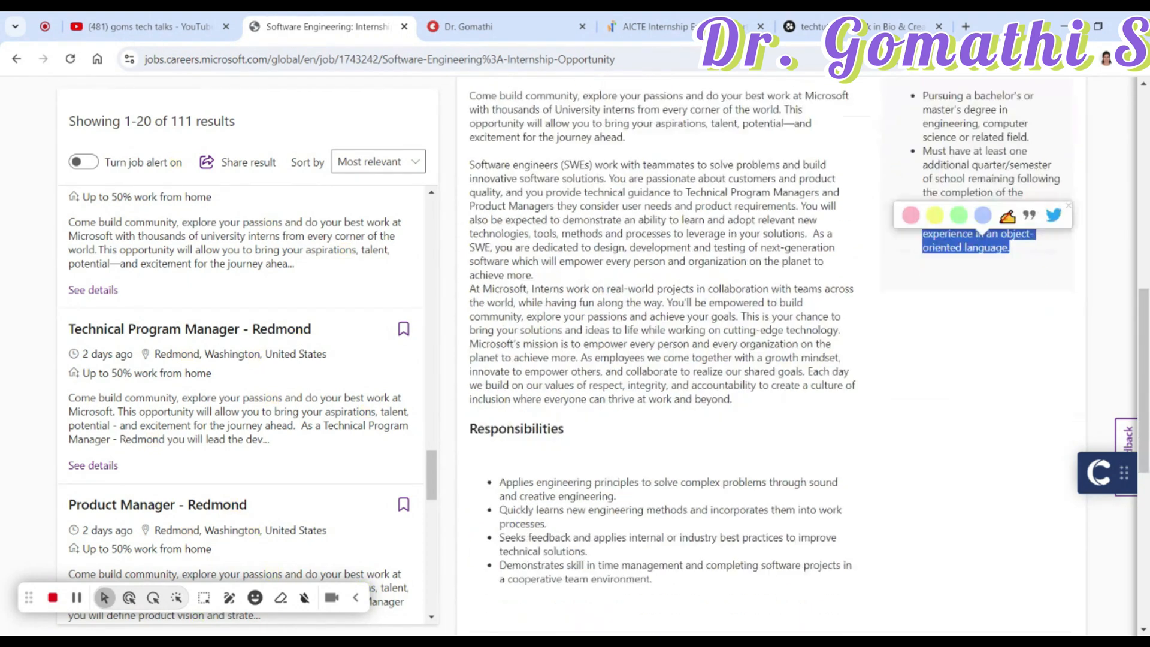
{"action": "scroll", "scroll_direction": "down", "scroll_amount": 3}
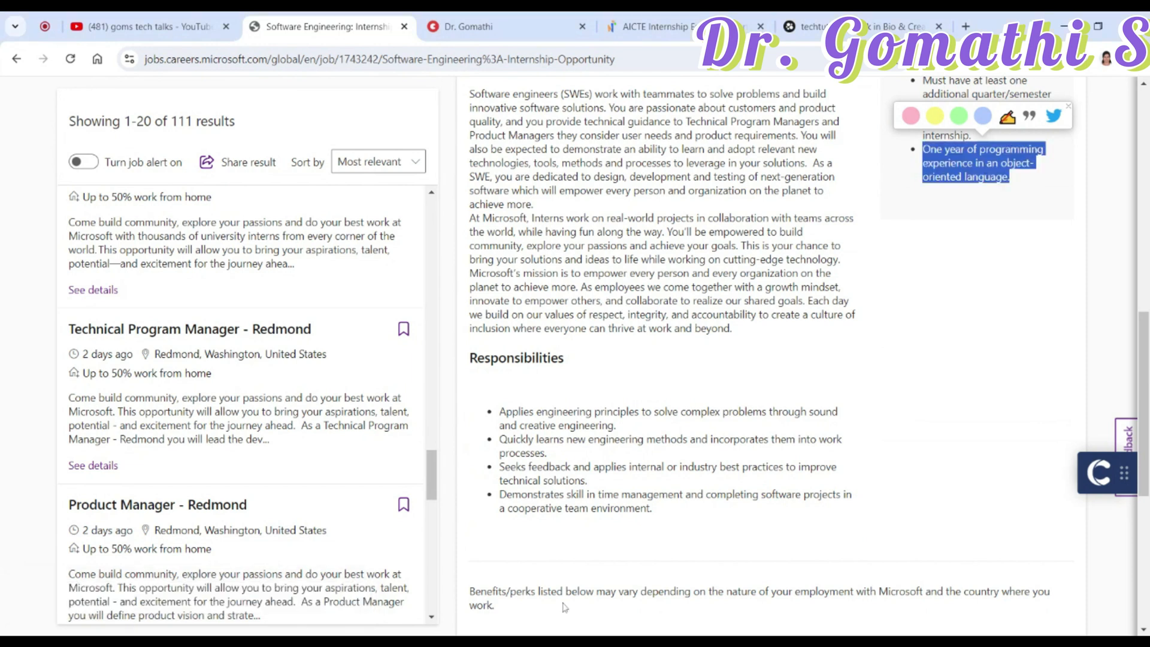
Step: Scroll to the posting's end showing benefits, equal-opportunity statement and Apply button
{"action": "scroll", "scroll_direction": "down", "scroll_amount": 3}
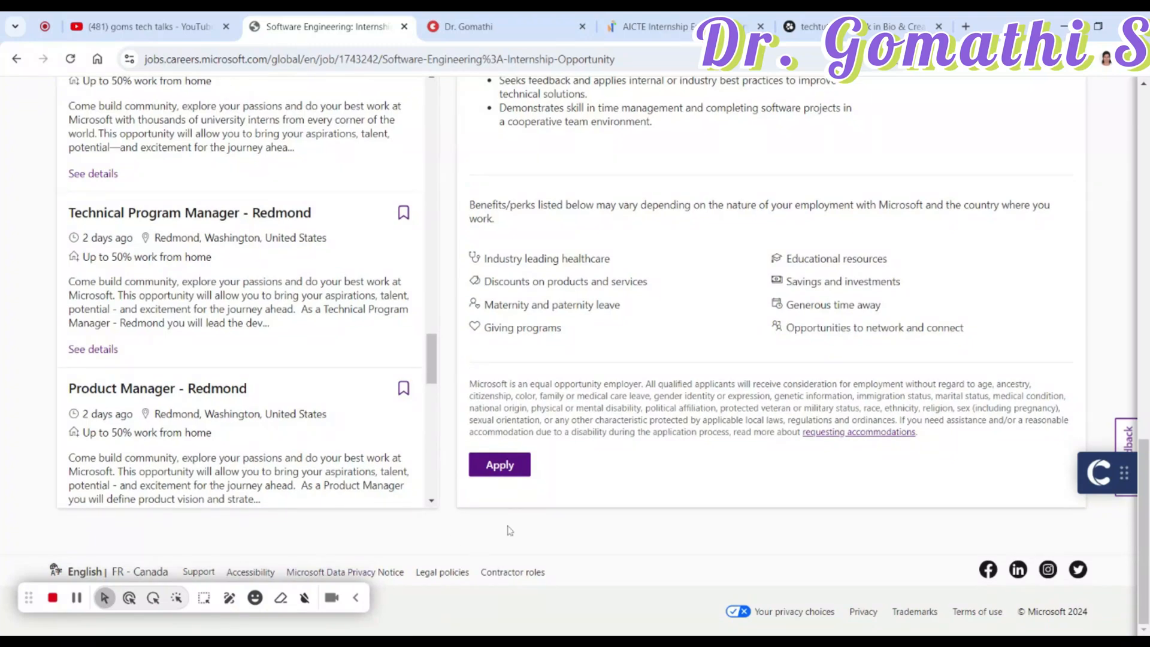
{"action": "mouse_move", "coordinate": [509, 530]}
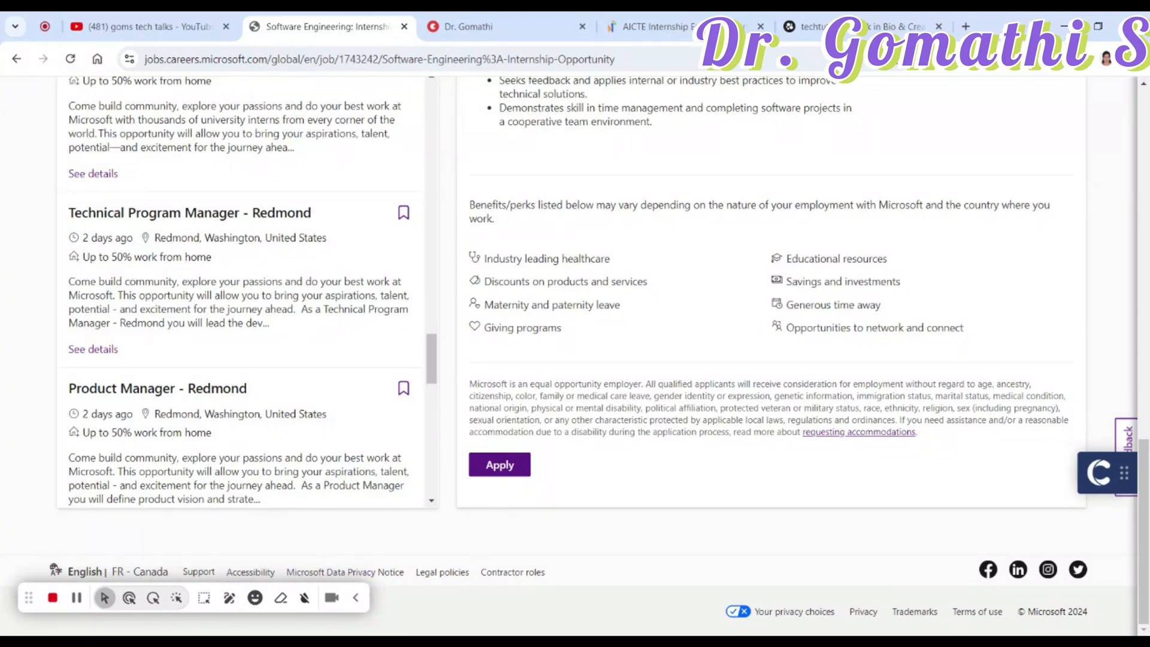
{"action": "mouse_move", "coordinate": [561, 451]}
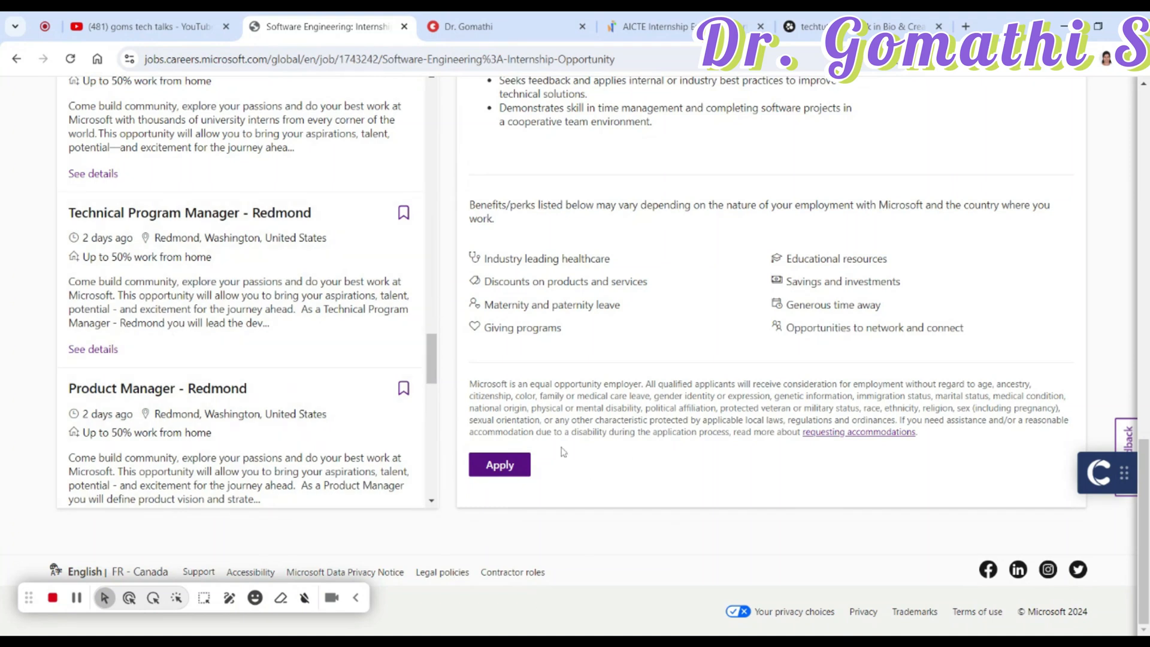
{"action": "mouse_move", "coordinate": [581, 464]}
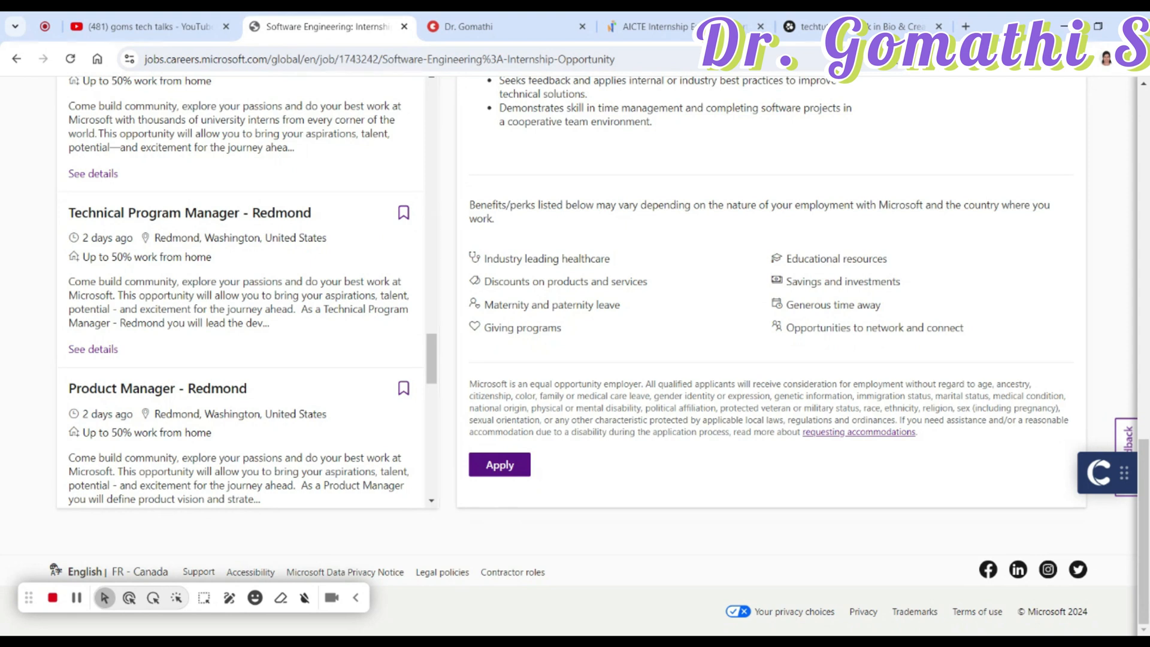
Step: Open the full Skill-up playlist and scroll to the AICTE and data science videos (entries 96–100)
{"action": "left_click", "coordinate": [147, 26]}
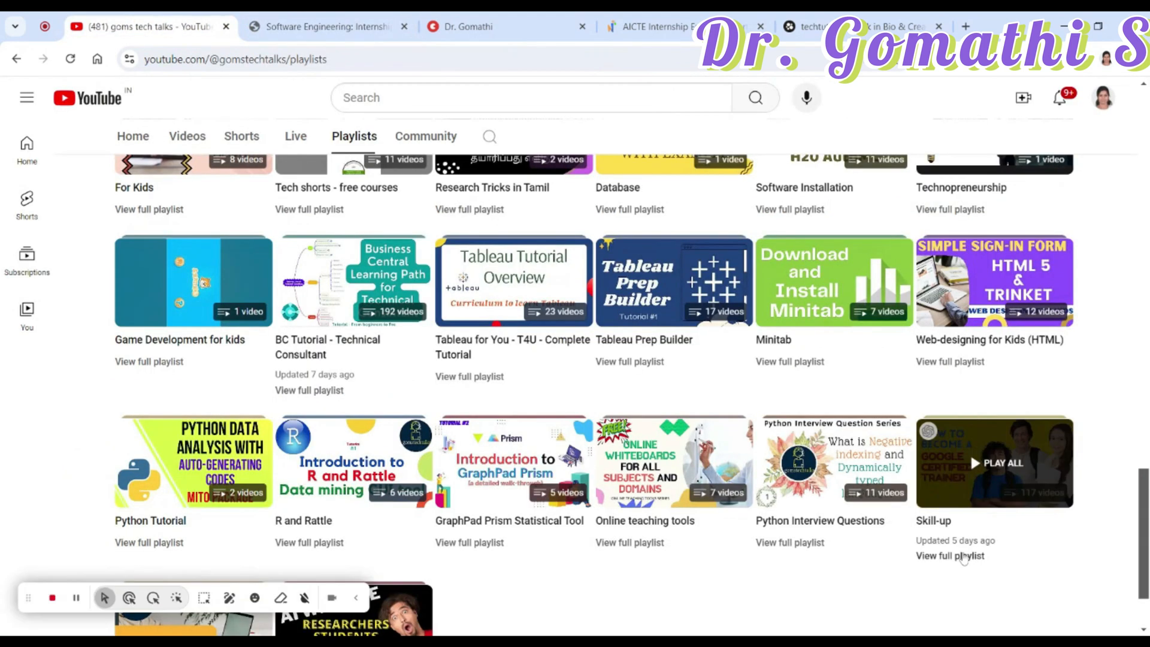
{"action": "left_click", "coordinate": [948, 555]}
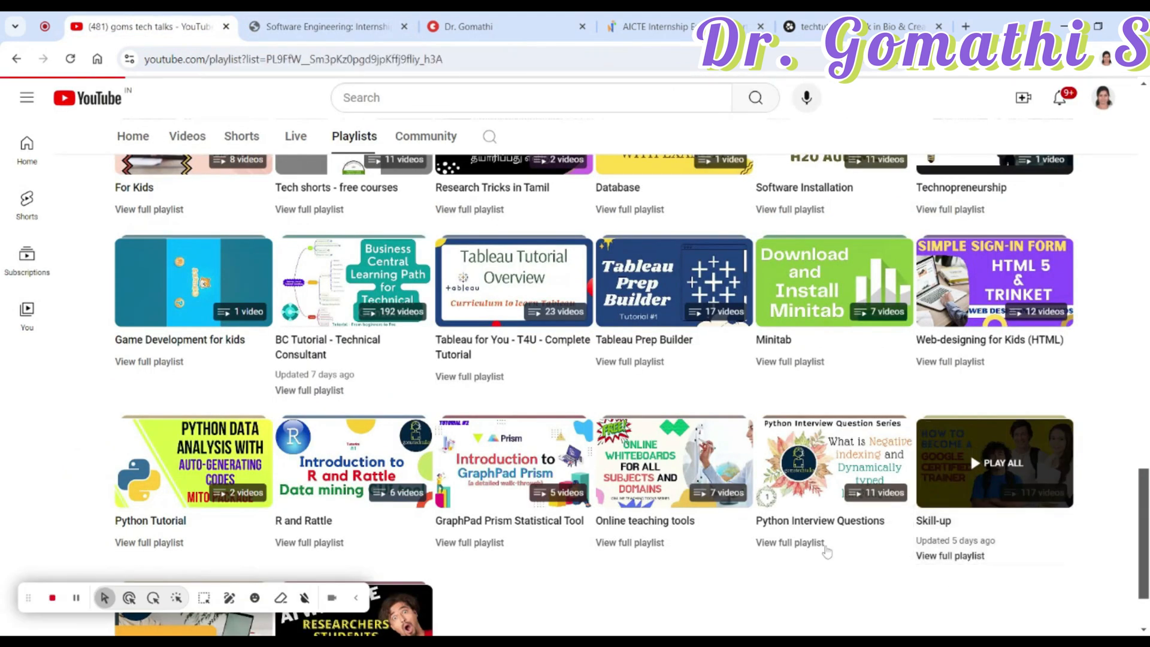
{"action": "mouse_move", "coordinate": [963, 561]}
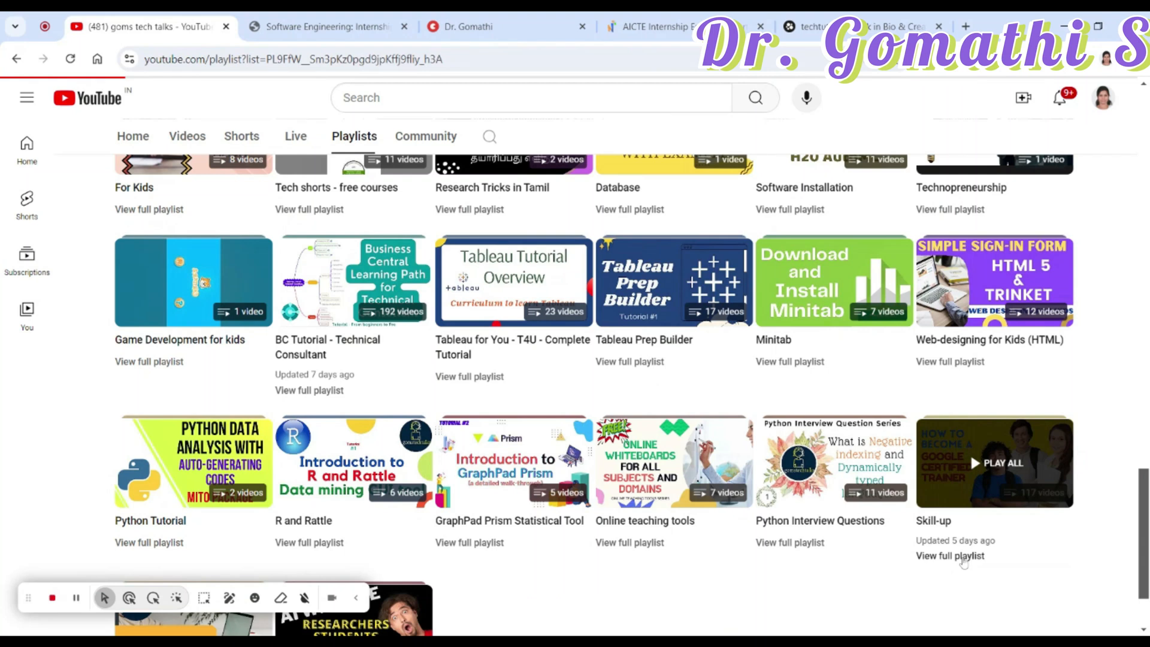
{"action": "left_click", "coordinate": [949, 555]}
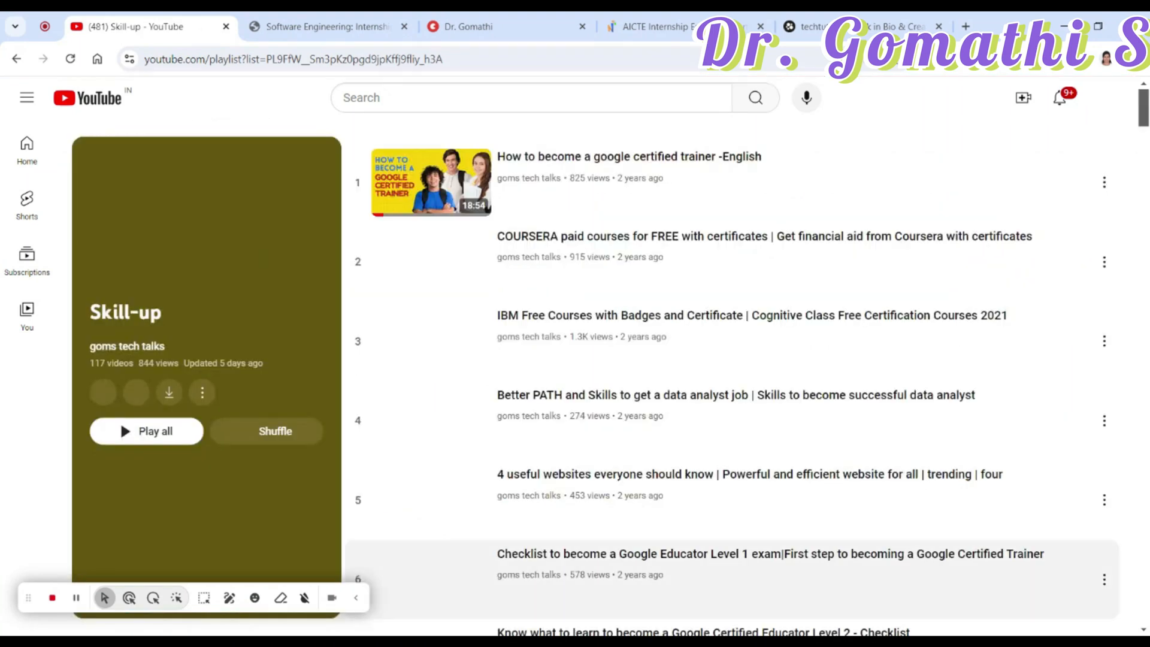
{"action": "scroll", "scroll_direction": "down", "scroll_amount": 3}
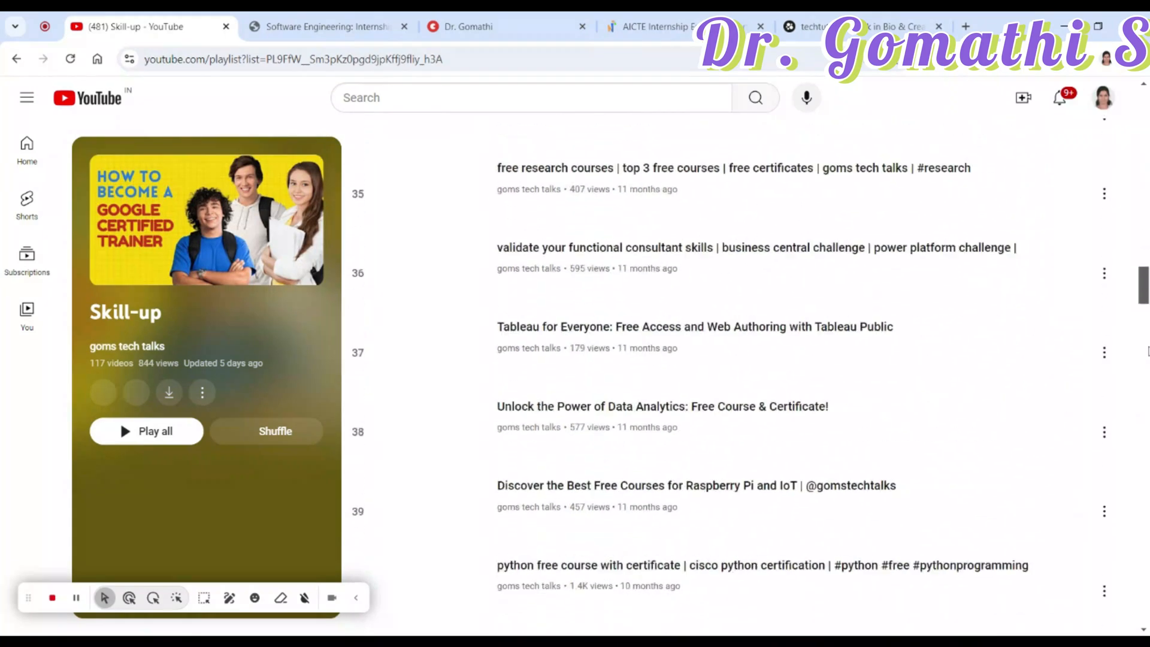
{"action": "scroll", "scroll_direction": "down", "scroll_amount": 3}
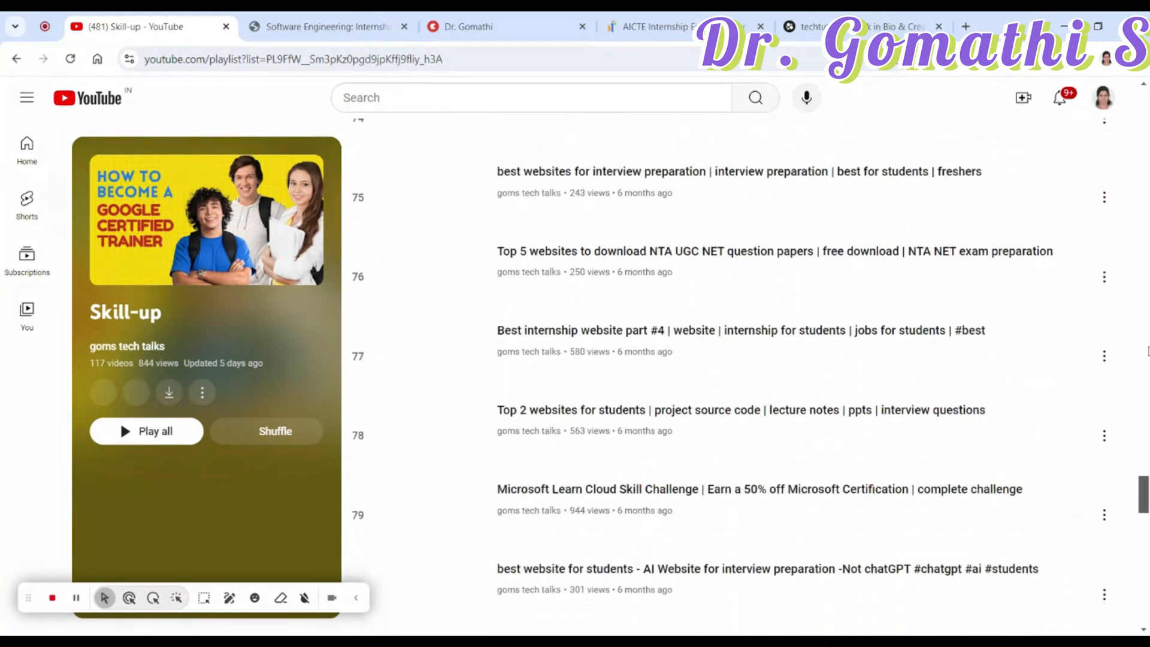
{"action": "scroll", "scroll_direction": "down", "scroll_amount": 3}
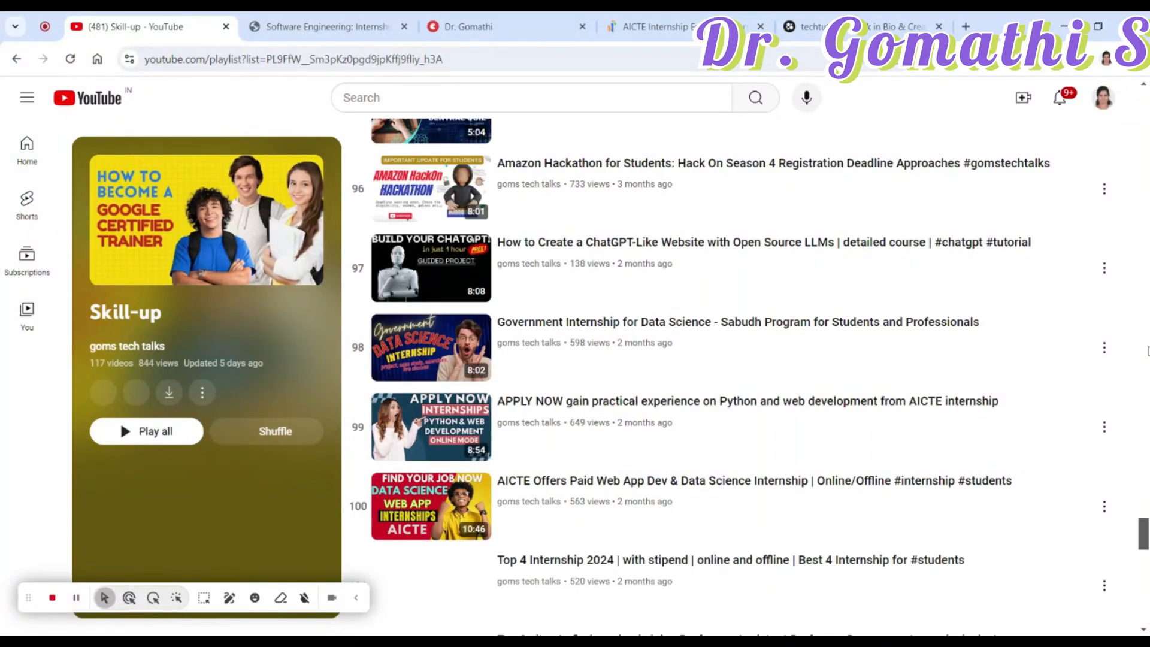
{"action": "scroll", "scroll_direction": "down", "scroll_amount": 3}
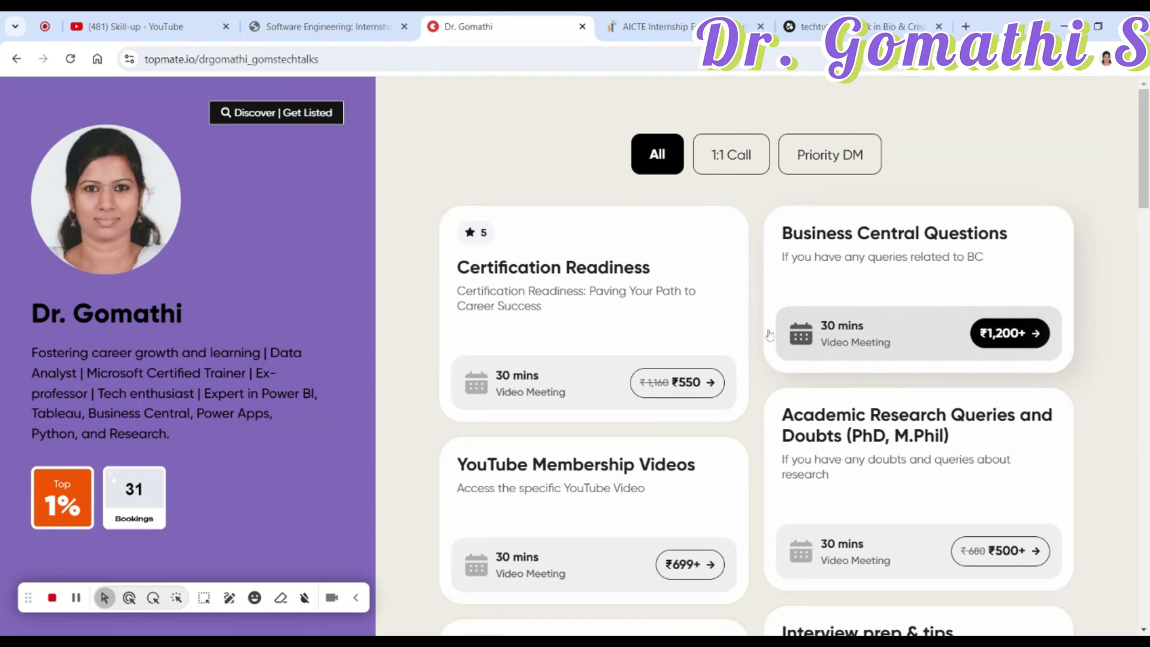
{"action": "mouse_move", "coordinate": [810, 374]}
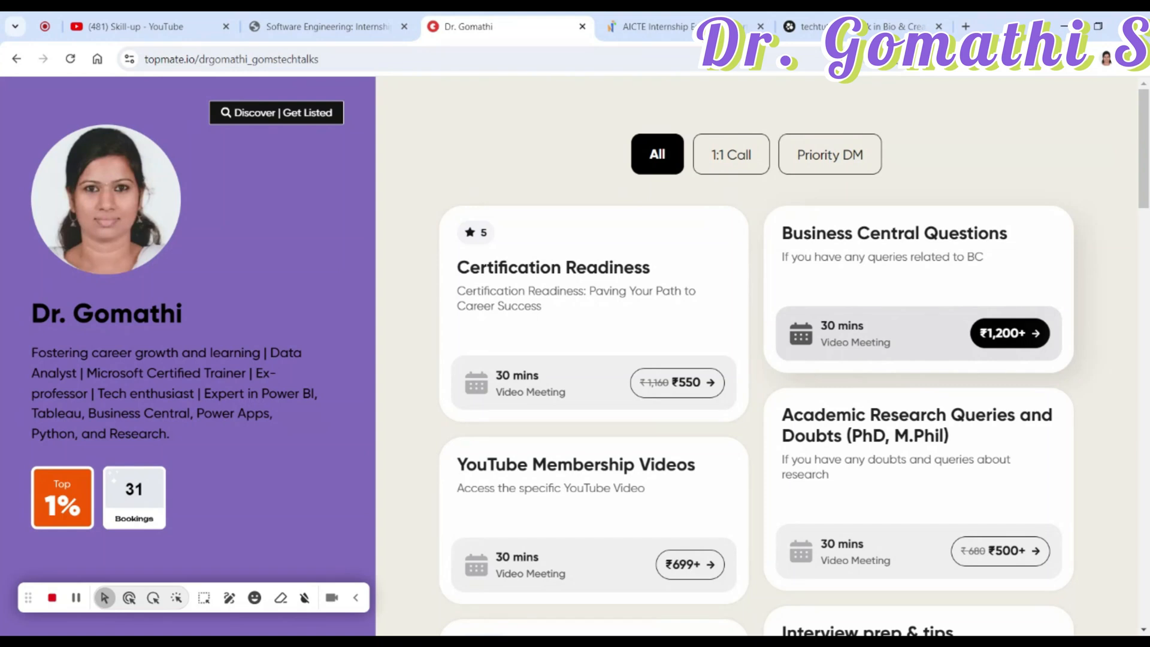
Step: Browse Dr. Gomathi's mock interview, resume review and mentorship sessions, then return to Microsoft Careers
{"action": "scroll", "scroll_direction": "down", "scroll_amount": 3}
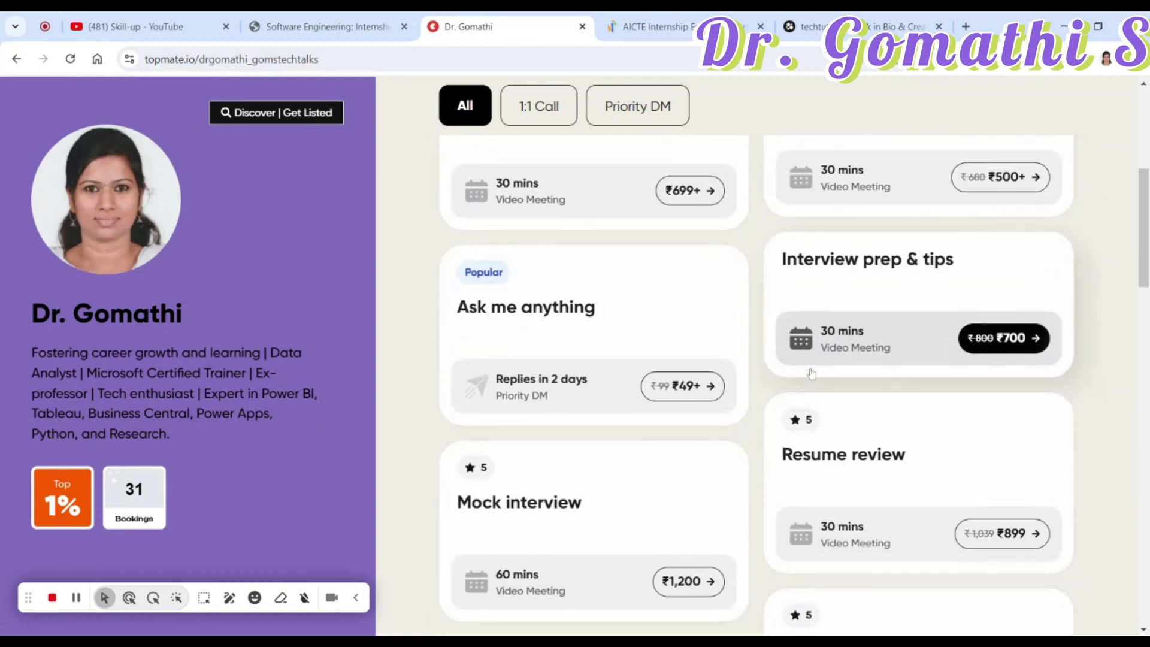
{"action": "scroll", "scroll_direction": "down", "scroll_amount": 3}
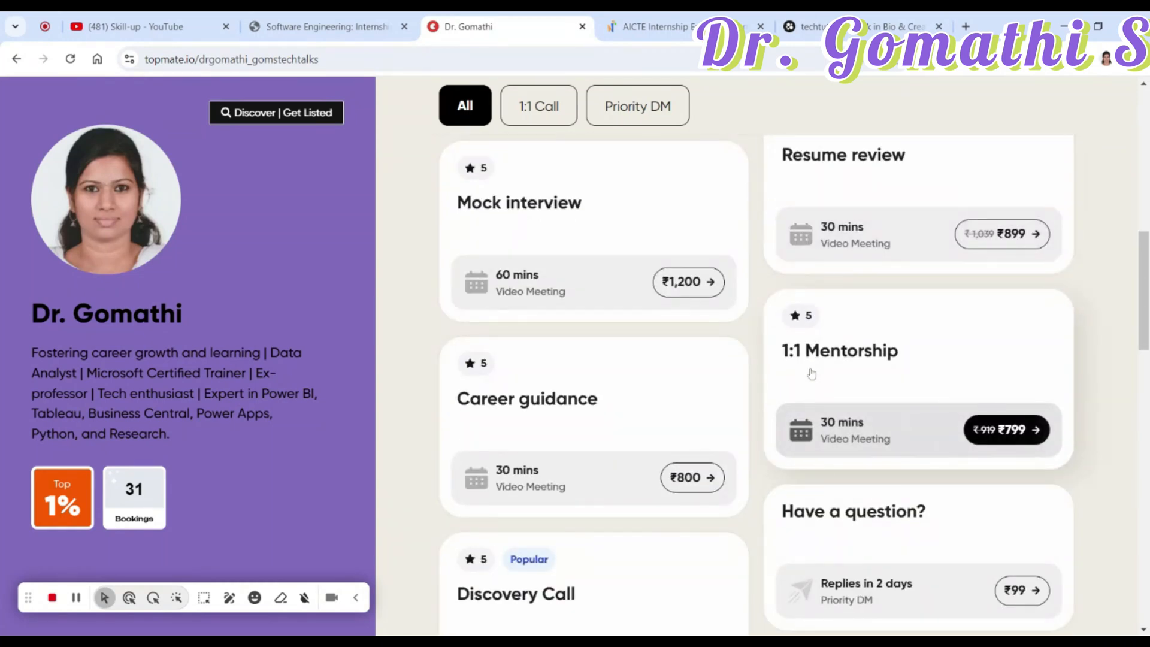
{"action": "scroll", "scroll_direction": "down", "scroll_amount": 3}
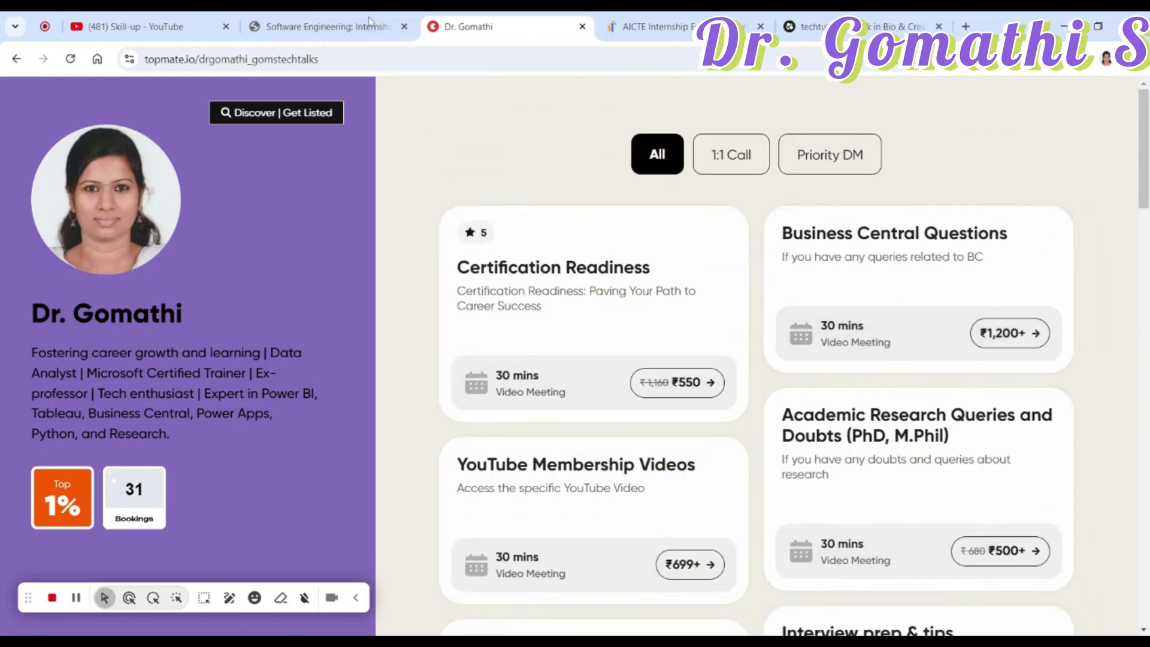
{"action": "left_click", "coordinate": [323, 26]}
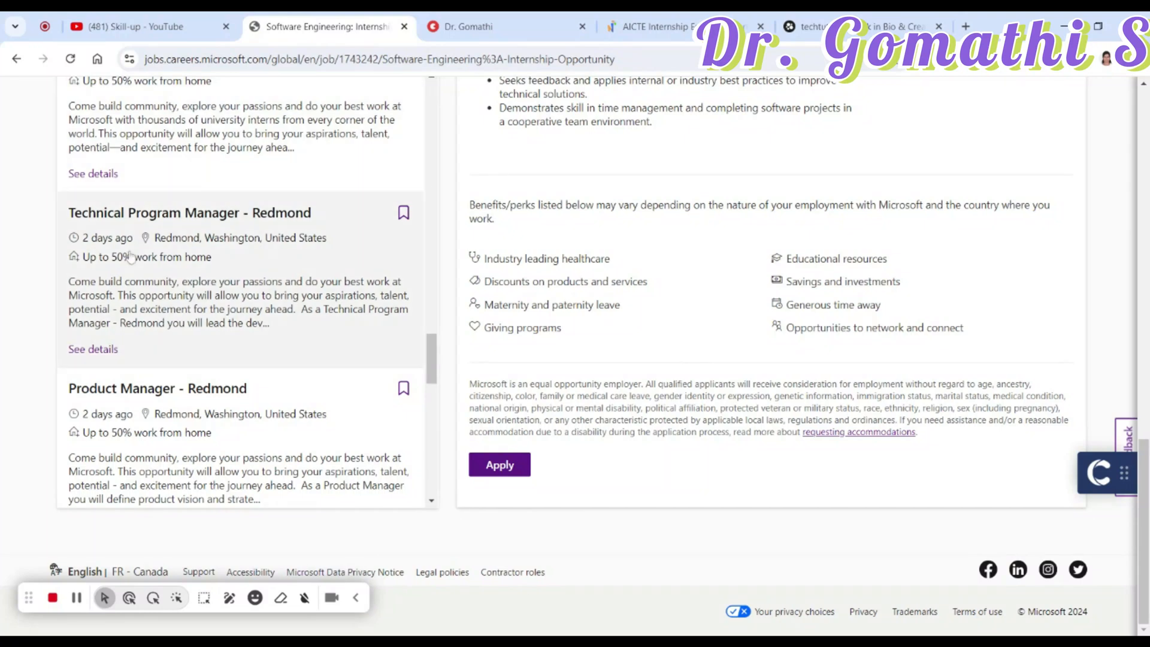
{"action": "left_click", "coordinate": [136, 26]}
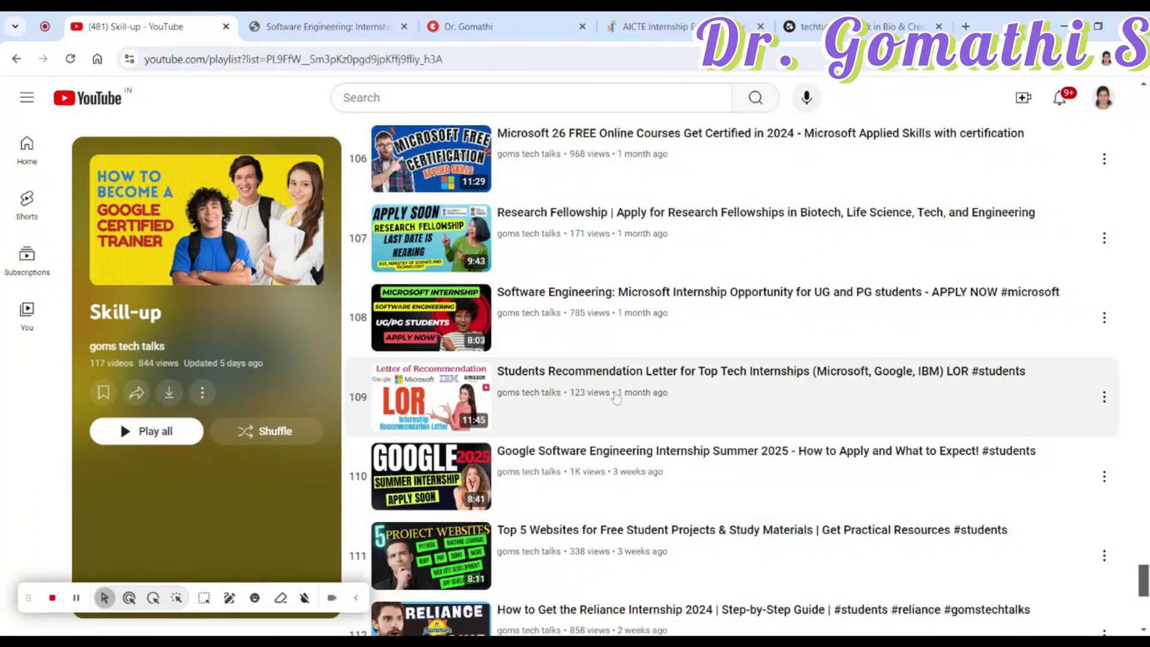
{"action": "mouse_move", "coordinate": [744, 378]}
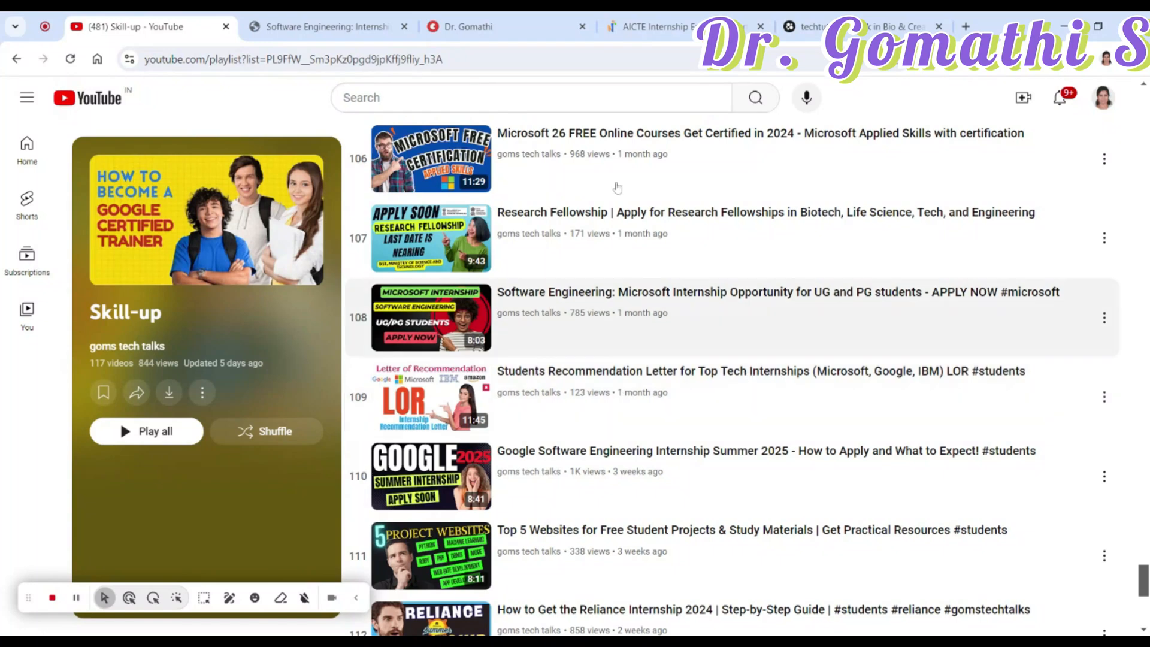
{"action": "left_click", "coordinate": [322, 26]}
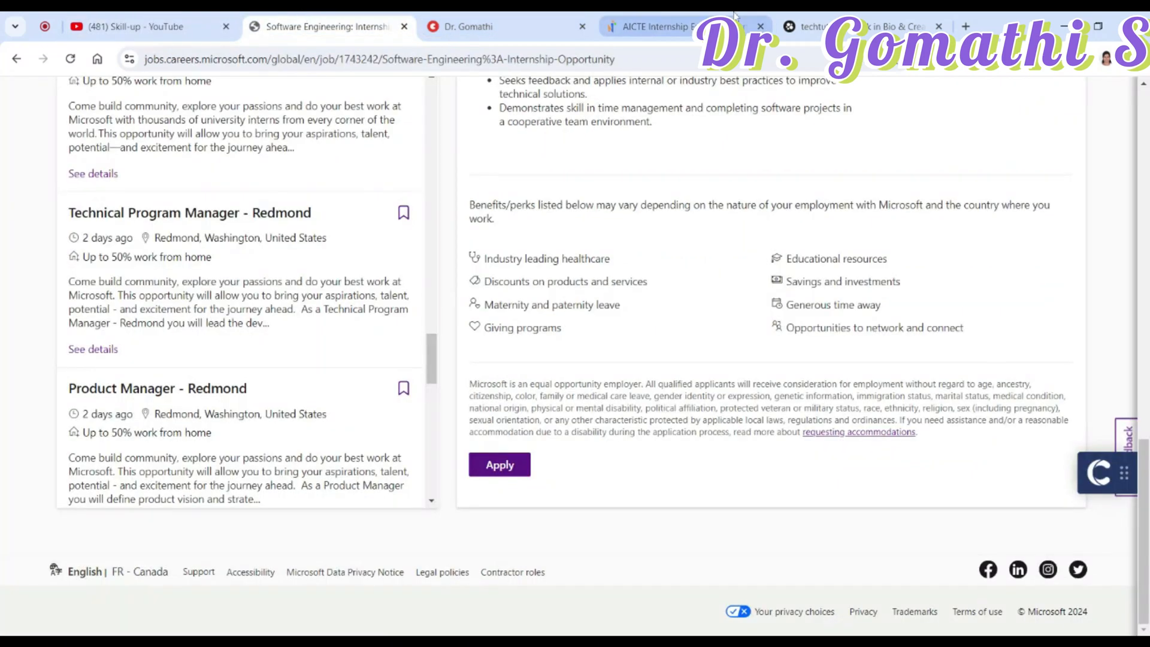
Step: Open the AICTE Web Development listing and go over its title and monthly stipend
{"action": "left_click", "coordinate": [656, 27]}
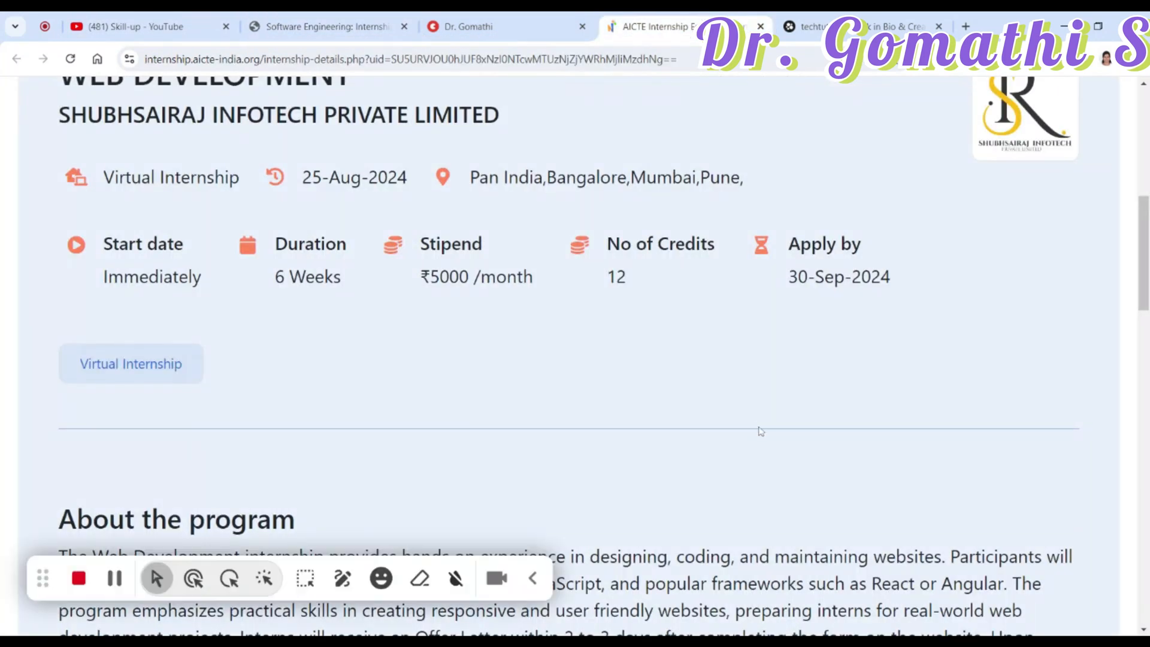
{"action": "scroll", "scroll_direction": "up", "scroll_amount": 3}
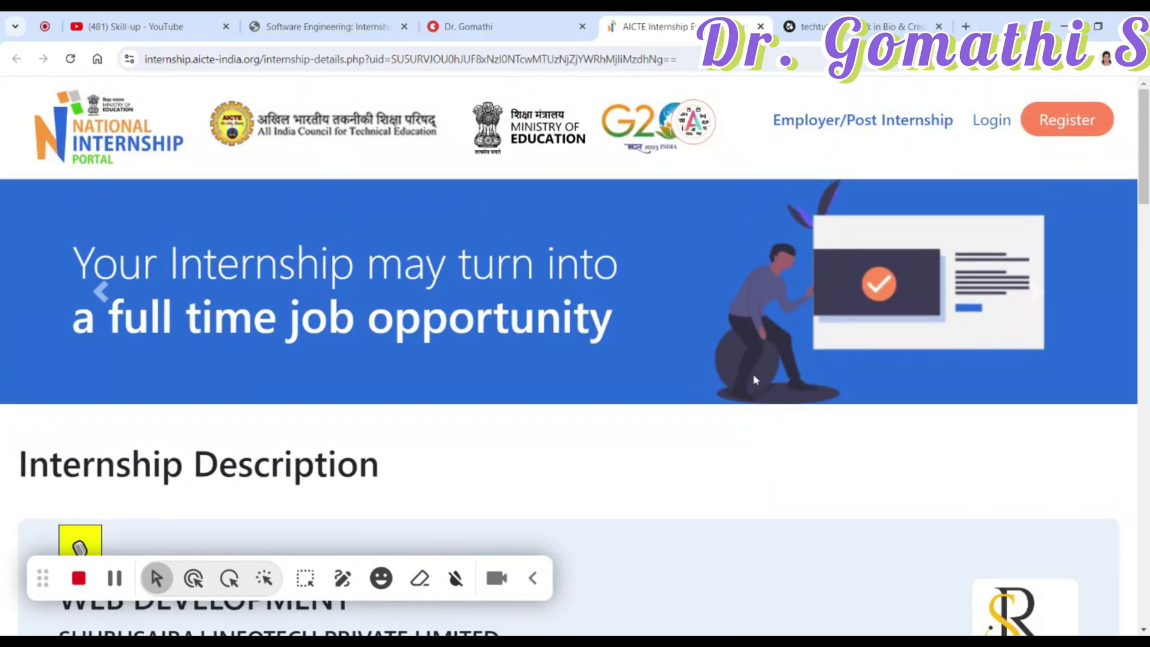
{"action": "scroll", "scroll_direction": "down", "scroll_amount": 3}
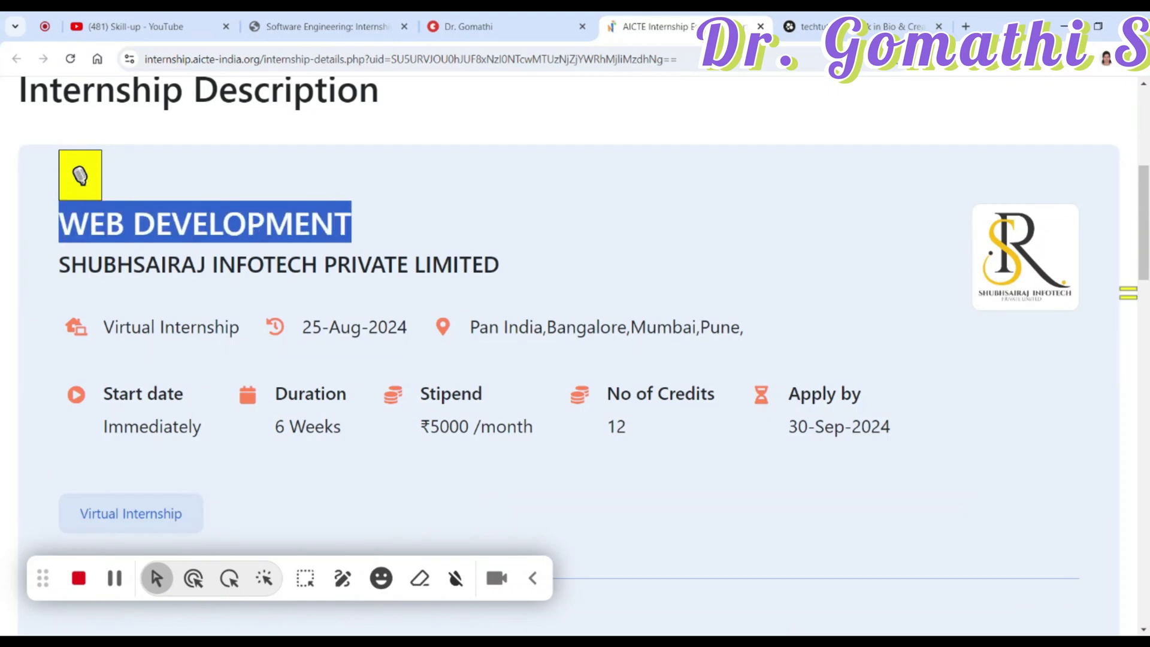
{"action": "left_click", "coordinate": [79, 174]}
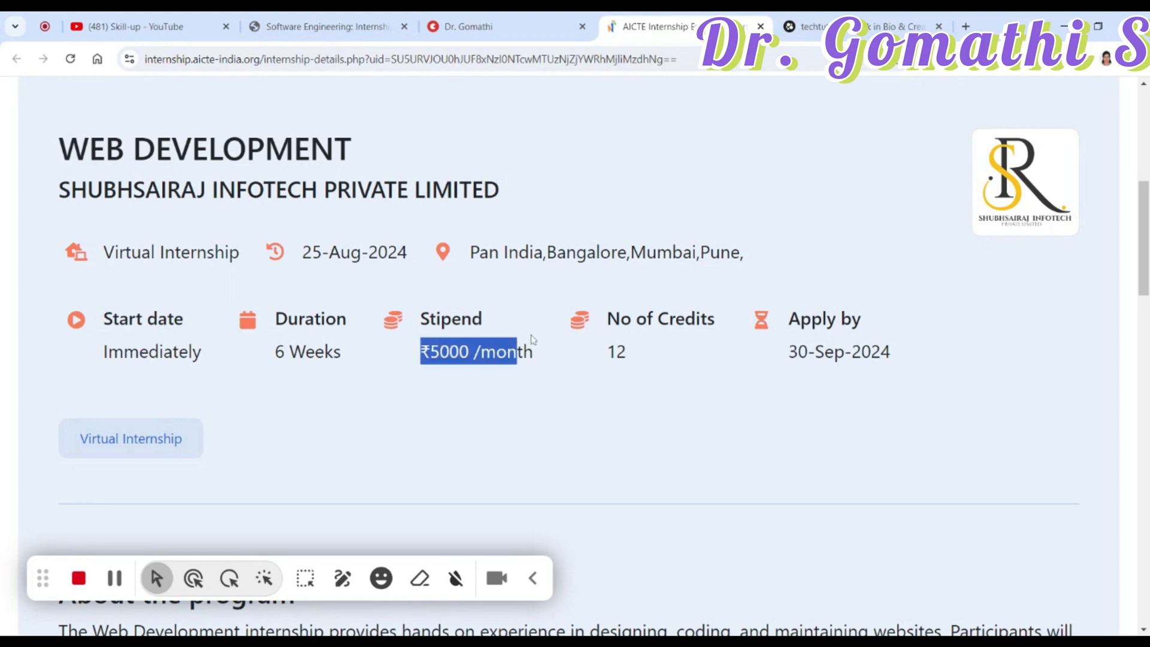
{"action": "left_click", "coordinate": [637, 473]}
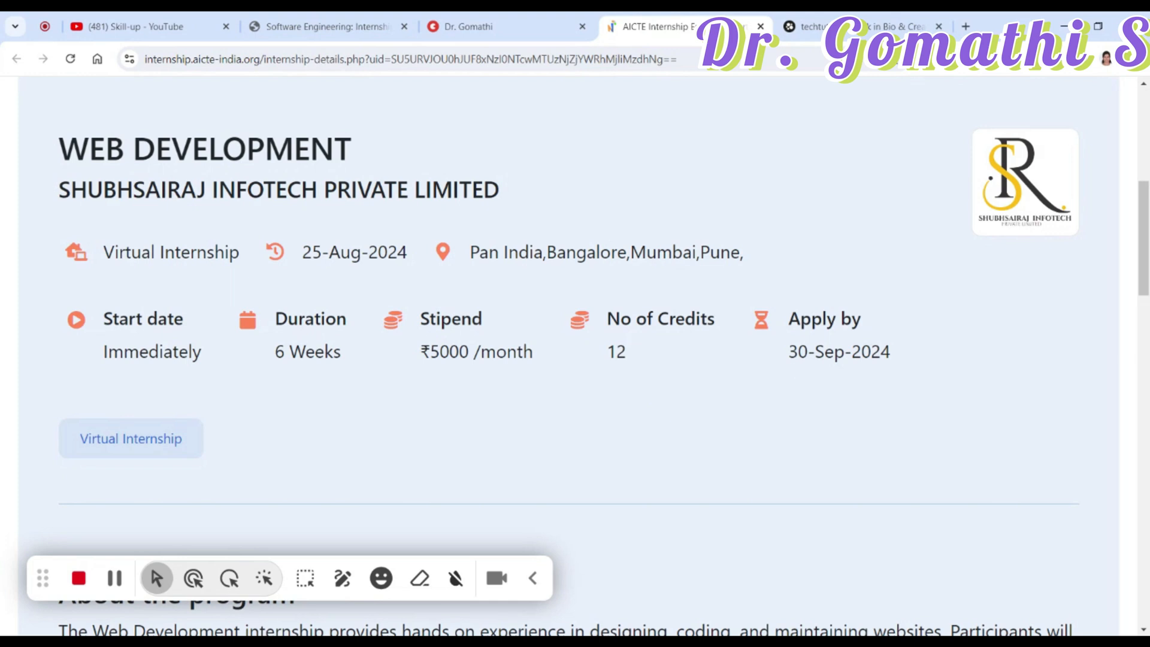
{"action": "mouse_move", "coordinate": [787, 370]}
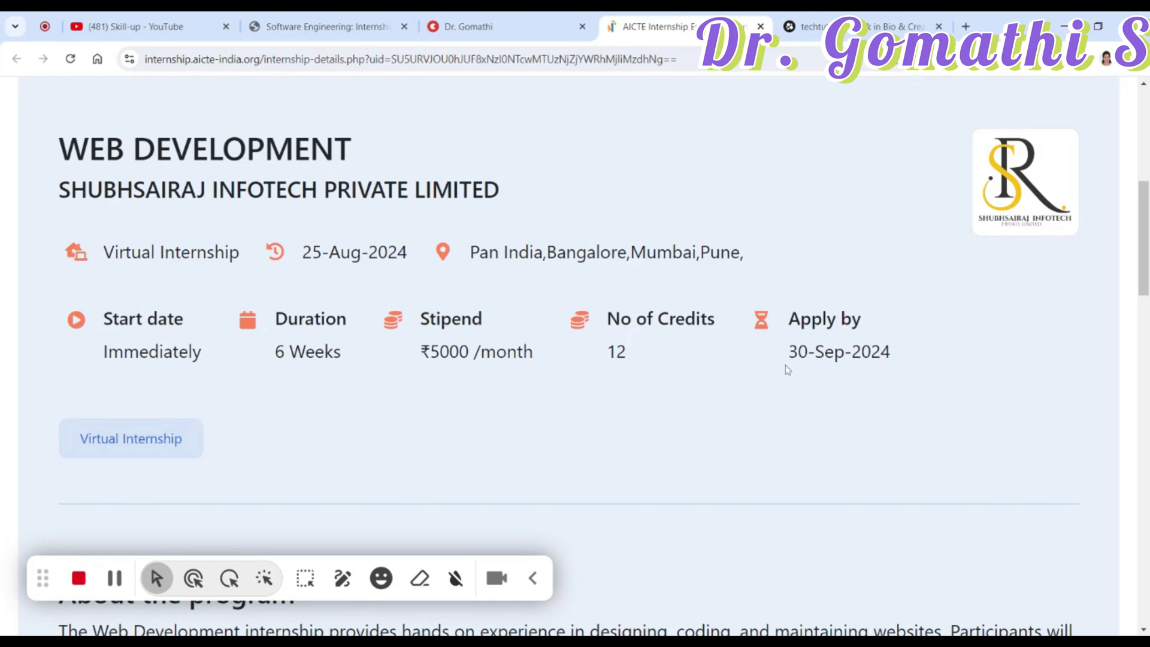
{"action": "mouse_move", "coordinate": [492, 481]}
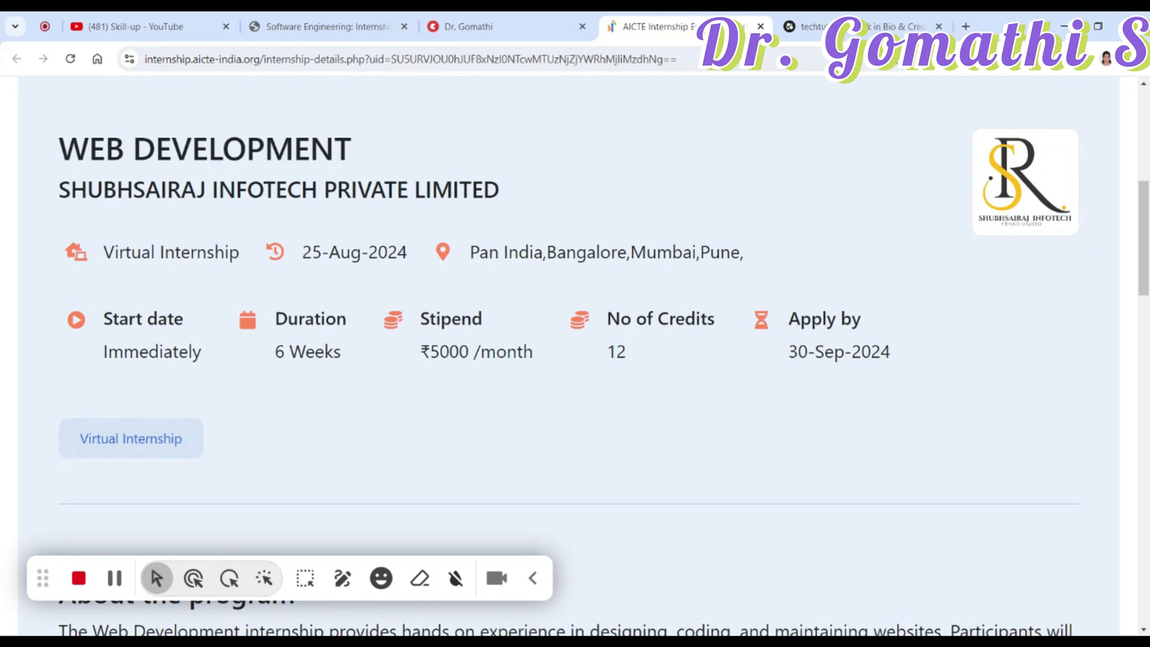
Step: Scroll the posting down to the About the program and Perks sections
{"action": "left_click", "coordinate": [323, 27]}
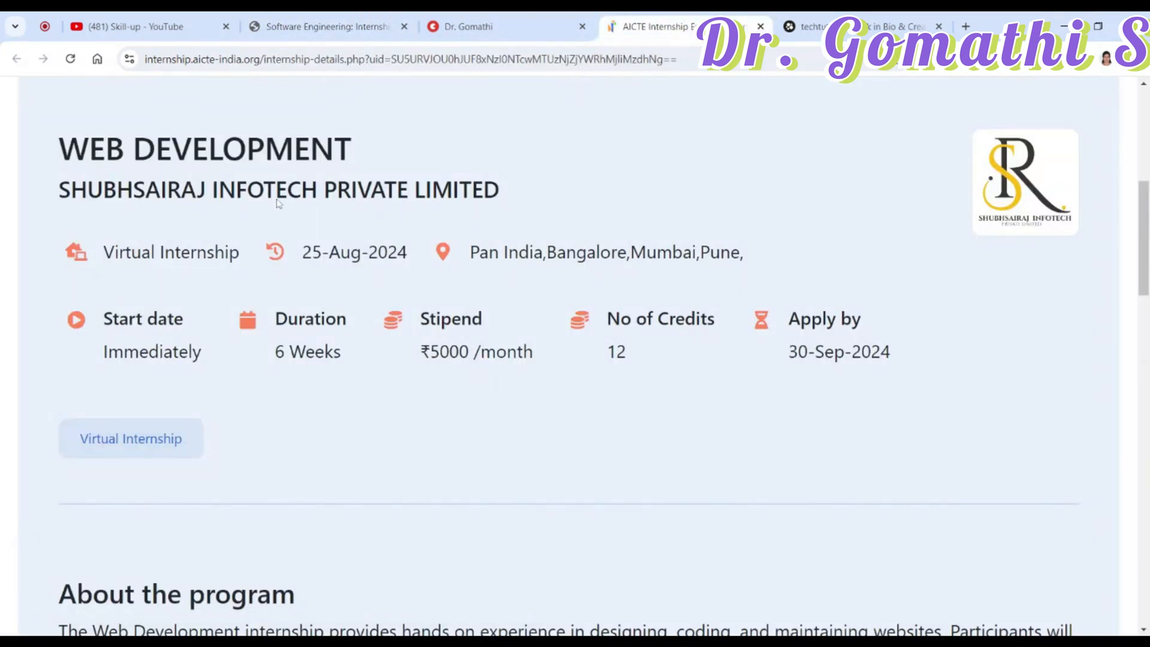
{"action": "scroll", "scroll_direction": "down", "scroll_amount": 3}
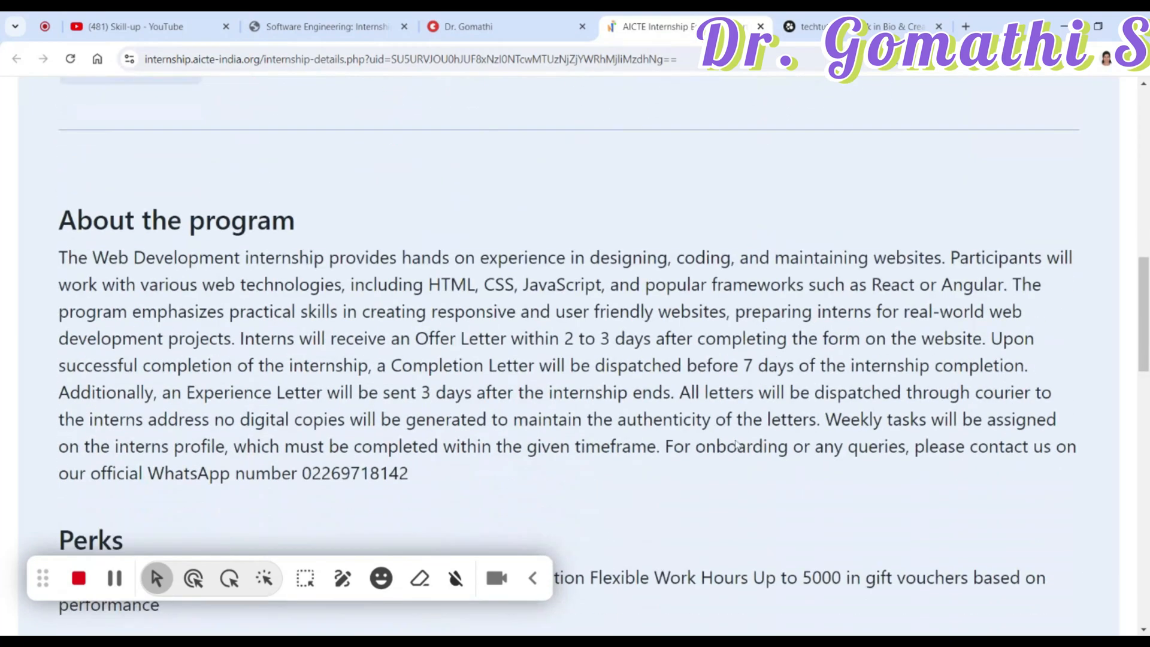
{"action": "scroll", "scroll_direction": "down", "scroll_amount": 3}
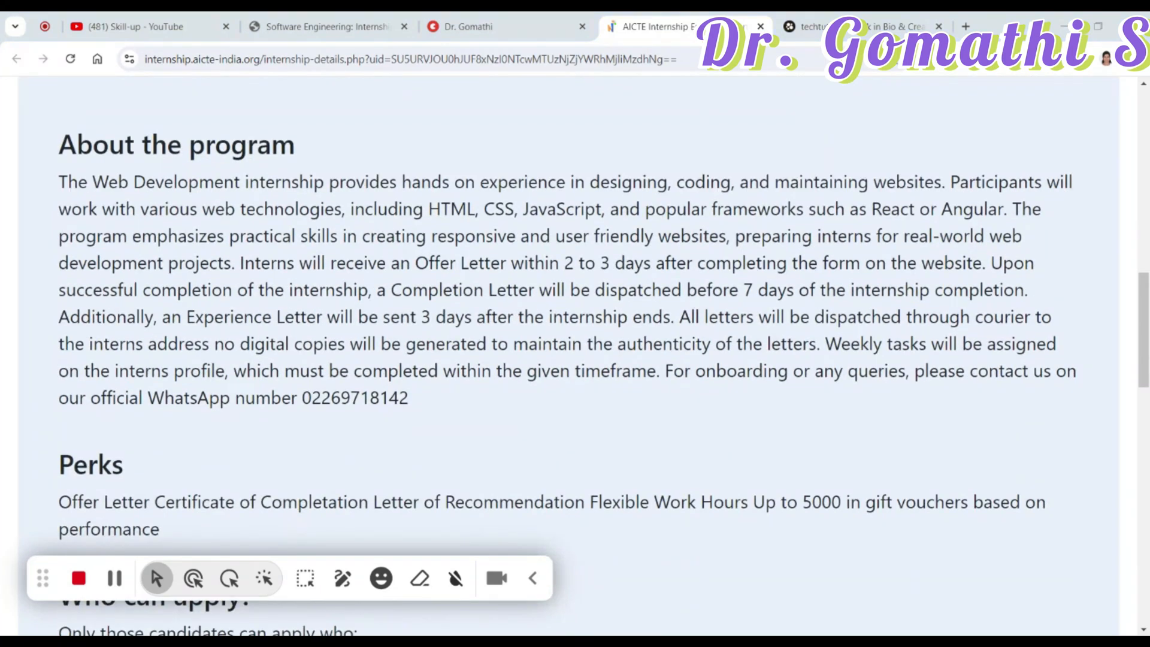